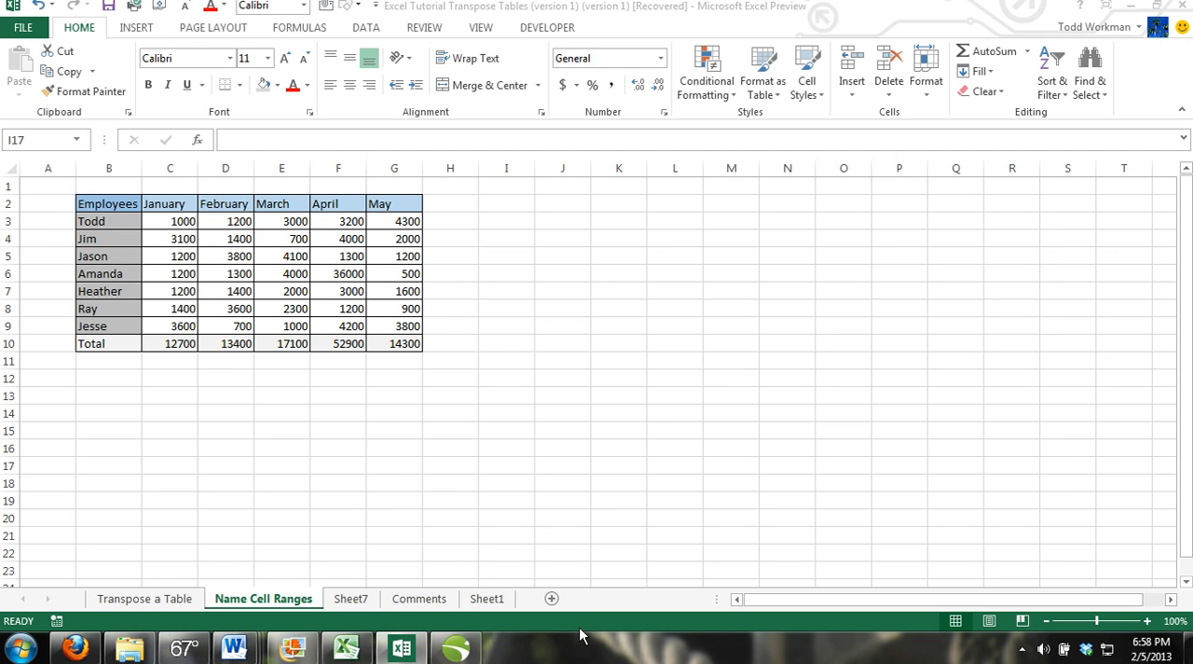
{"action": "mouse_move", "coordinate": [343, 433]}
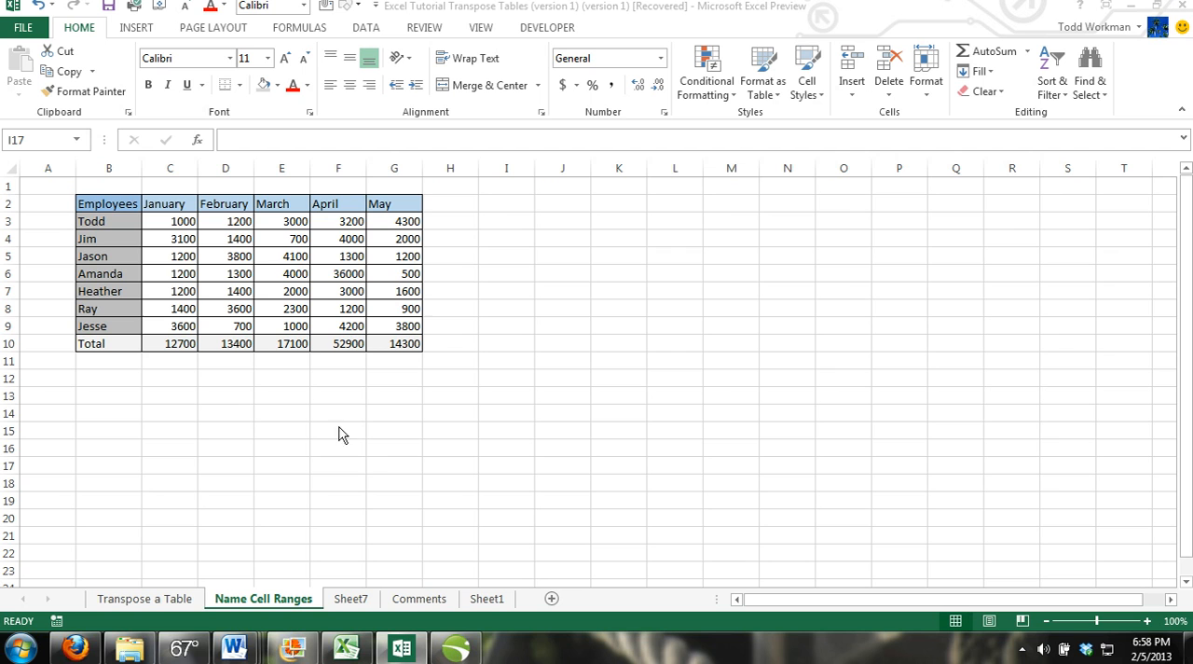
{"action": "mouse_move", "coordinate": [153, 216]}
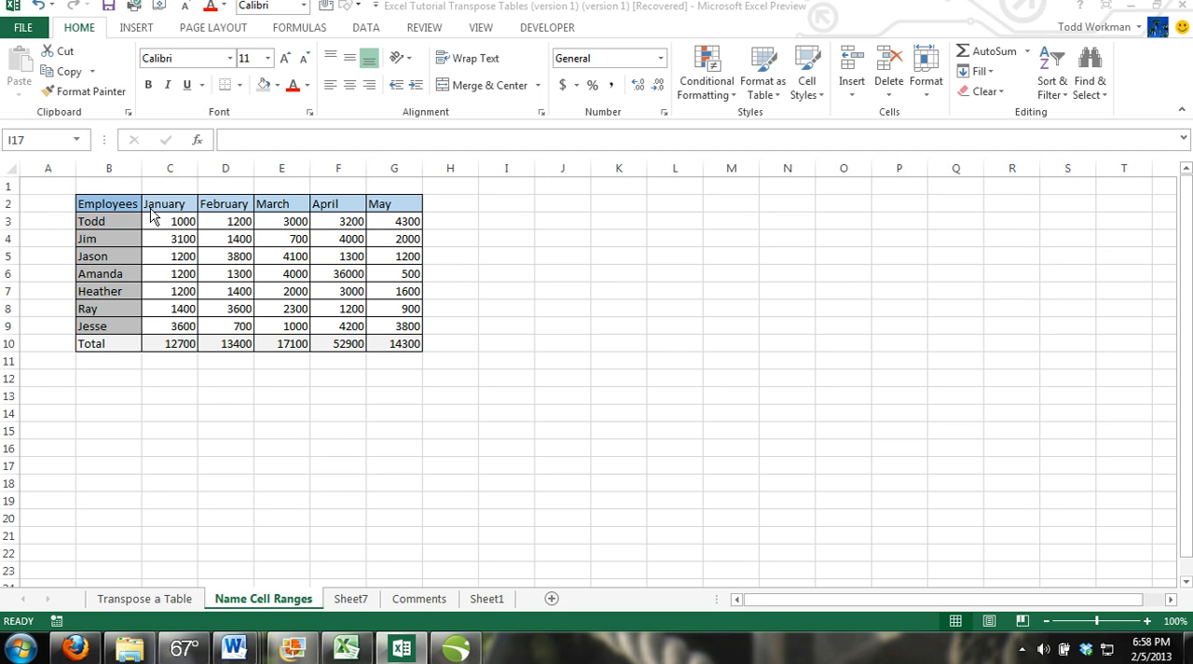
- Point out the month headings across row 2 and the employee names down column B
{"action": "left_click", "coordinate": [508, 467]}
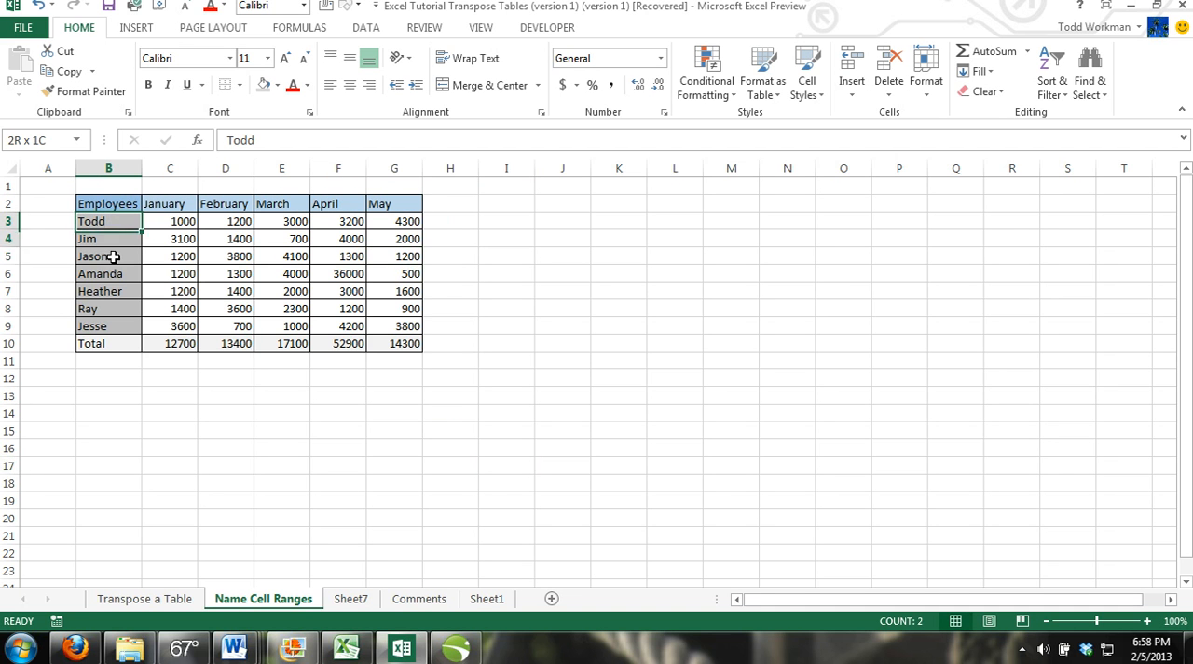
{"action": "left_click", "coordinate": [170, 414]}
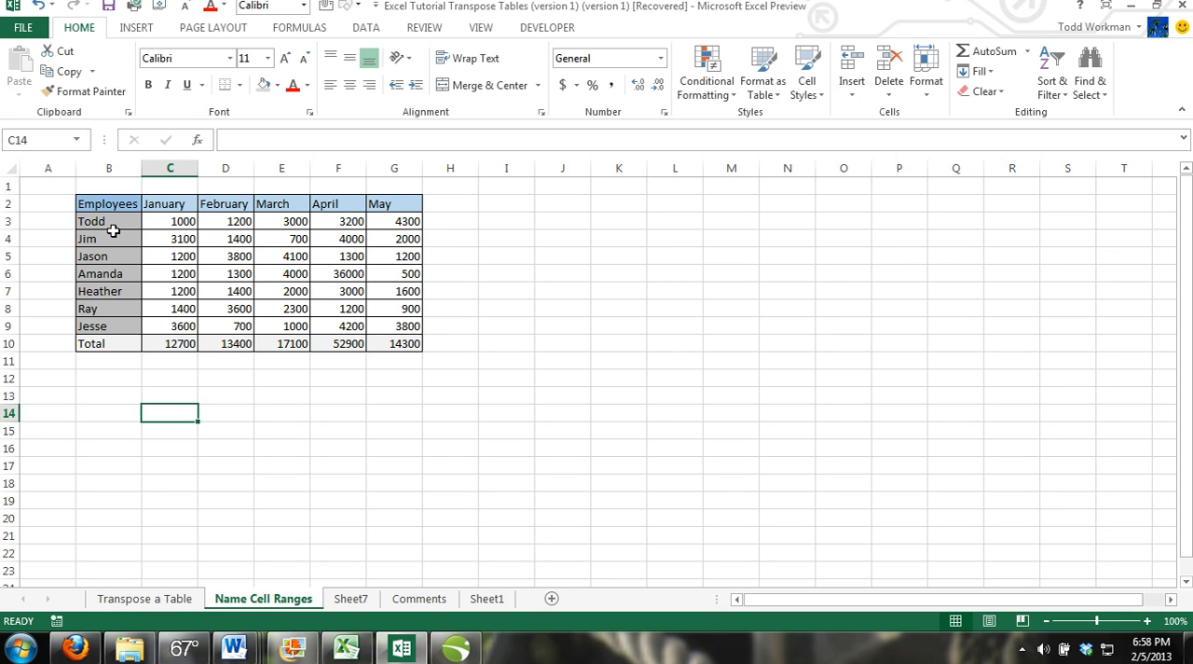
{"action": "mouse_move", "coordinate": [162, 198]}
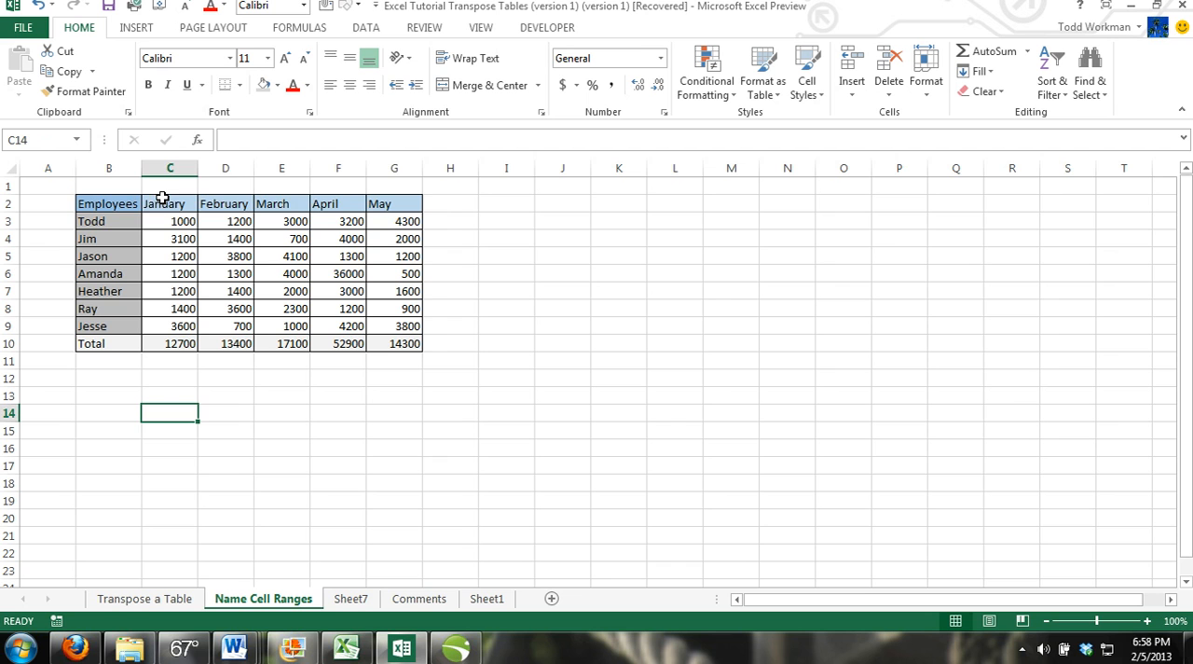
{"action": "left_click_drag", "start_coordinate": [169, 204], "coordinate": [507, 220]}
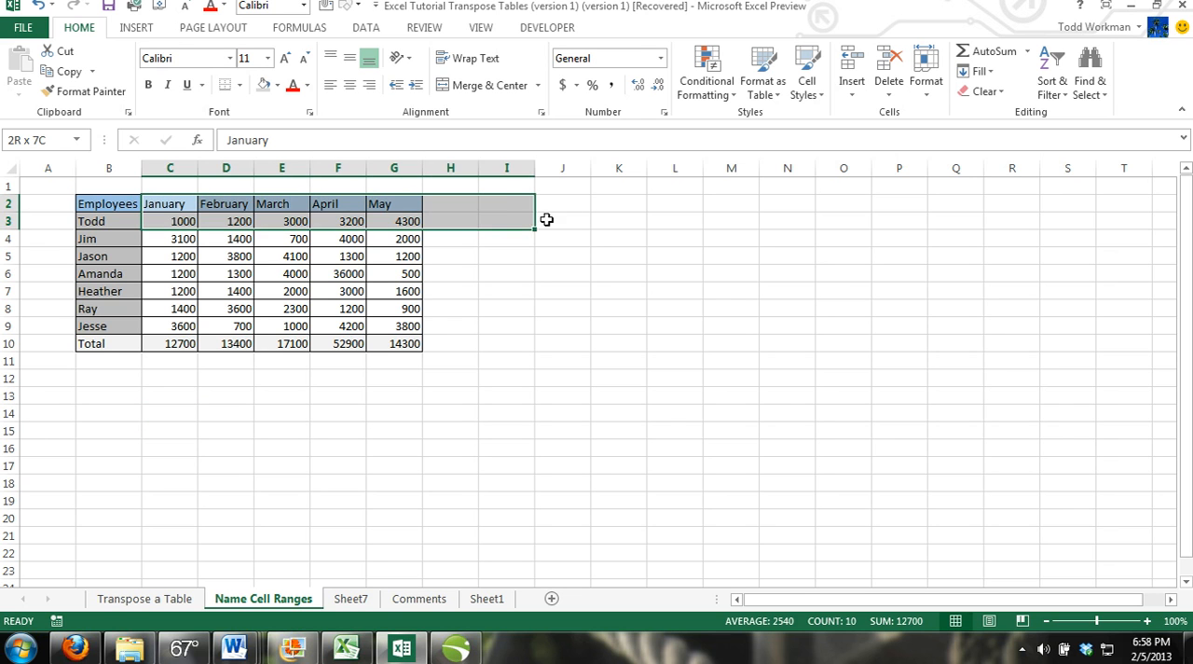
{"action": "left_click", "coordinate": [170, 203]}
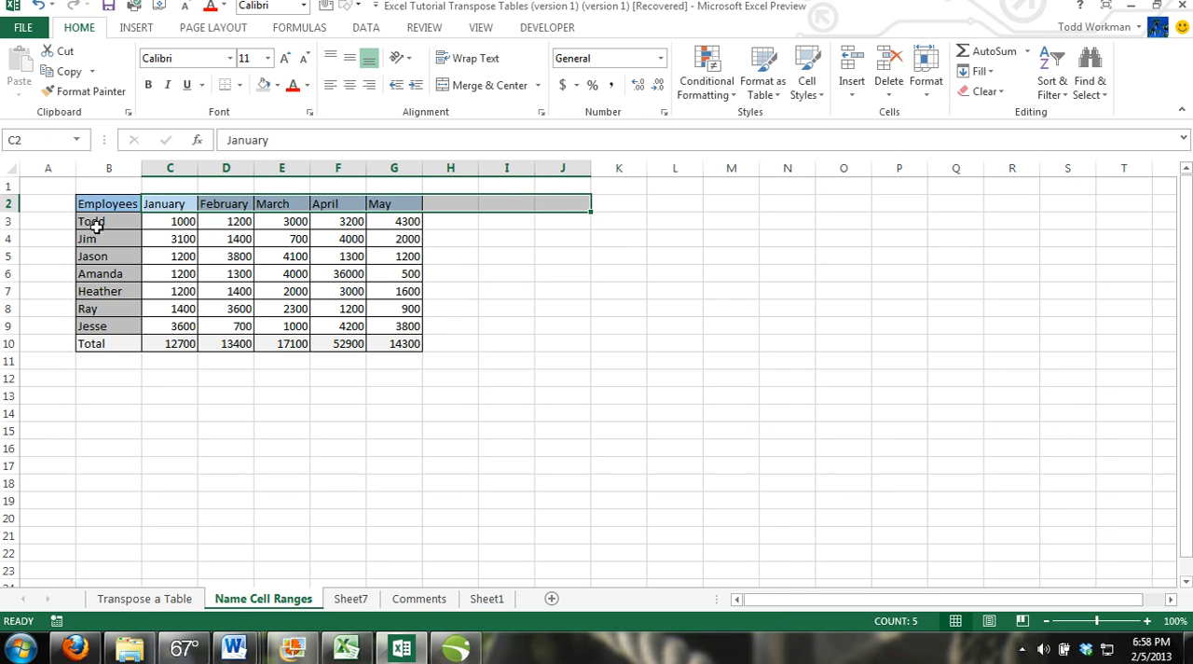
{"action": "left_click_drag", "start_coordinate": [108, 220], "coordinate": [108, 343]}
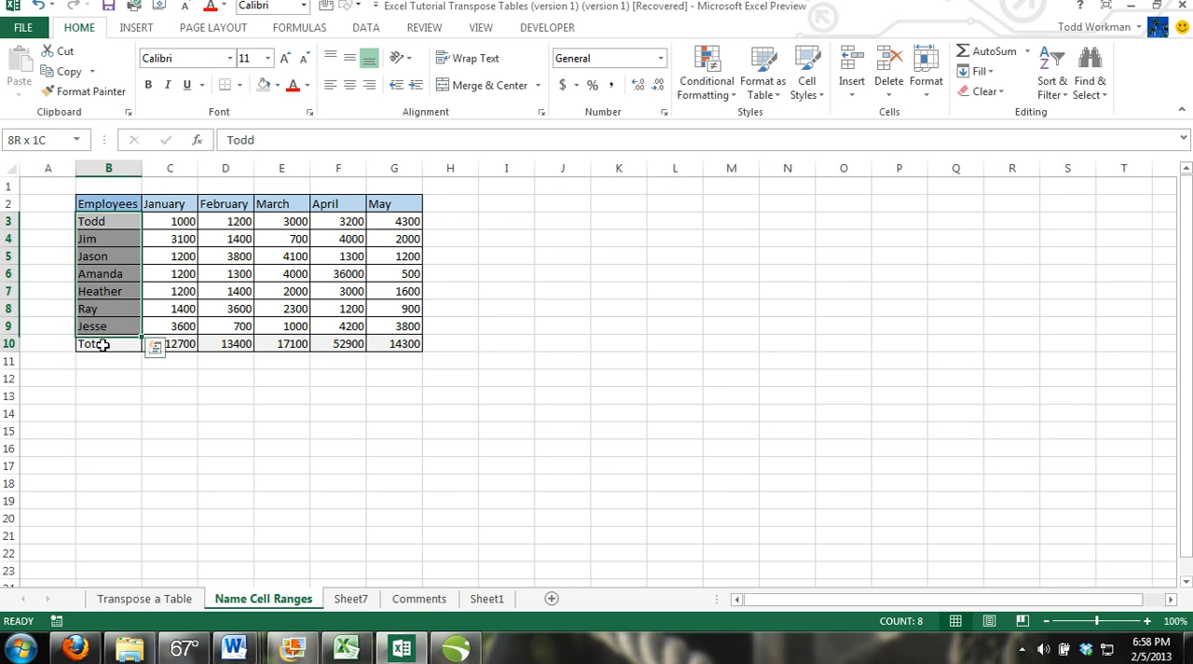
{"action": "left_click", "coordinate": [337, 377]}
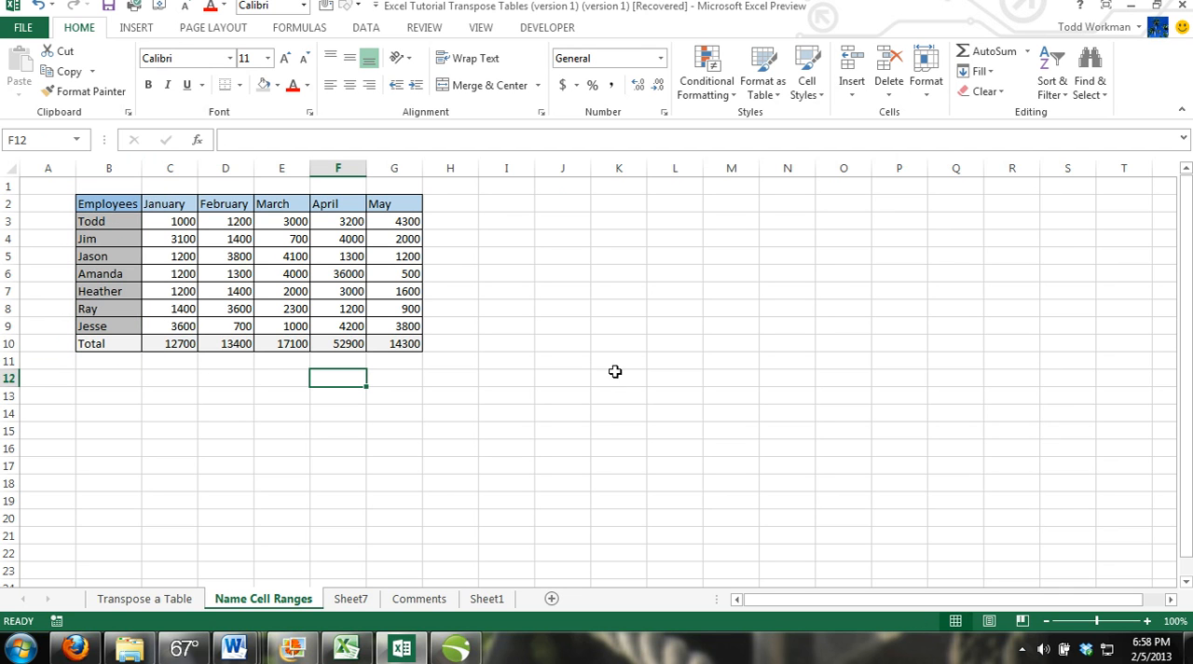
{"action": "mouse_move", "coordinate": [569, 377]}
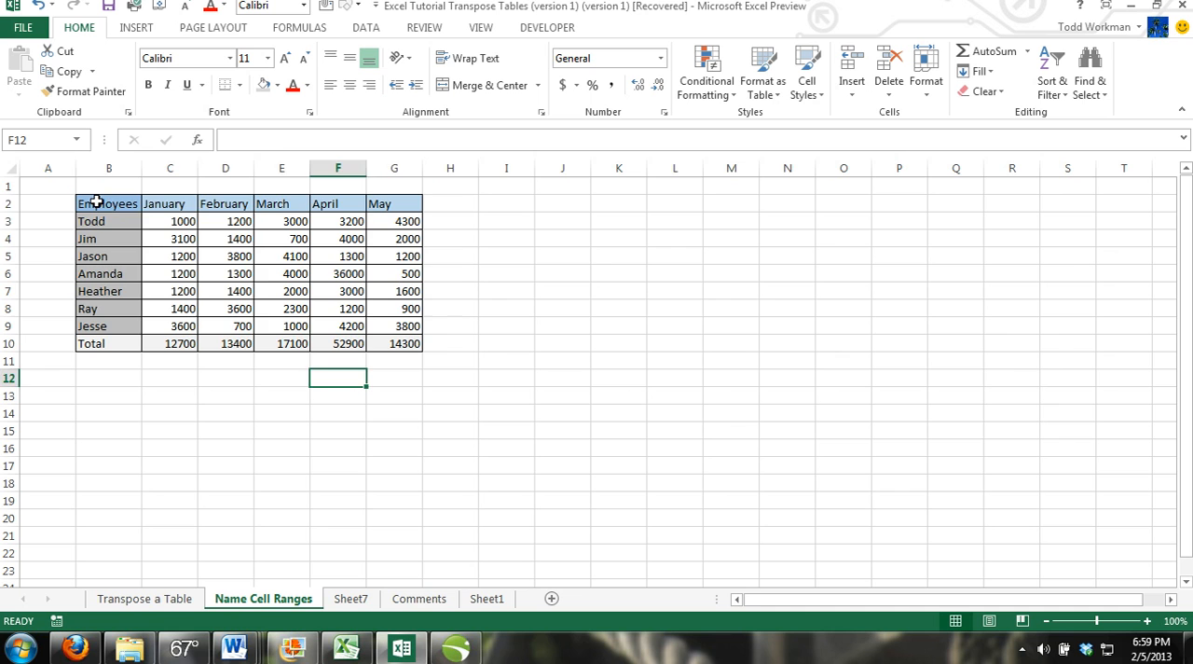
- Select the whole employee-by-month table B2:G10 and copy it
{"action": "left_click_drag", "start_coordinate": [108, 203], "coordinate": [407, 343]}
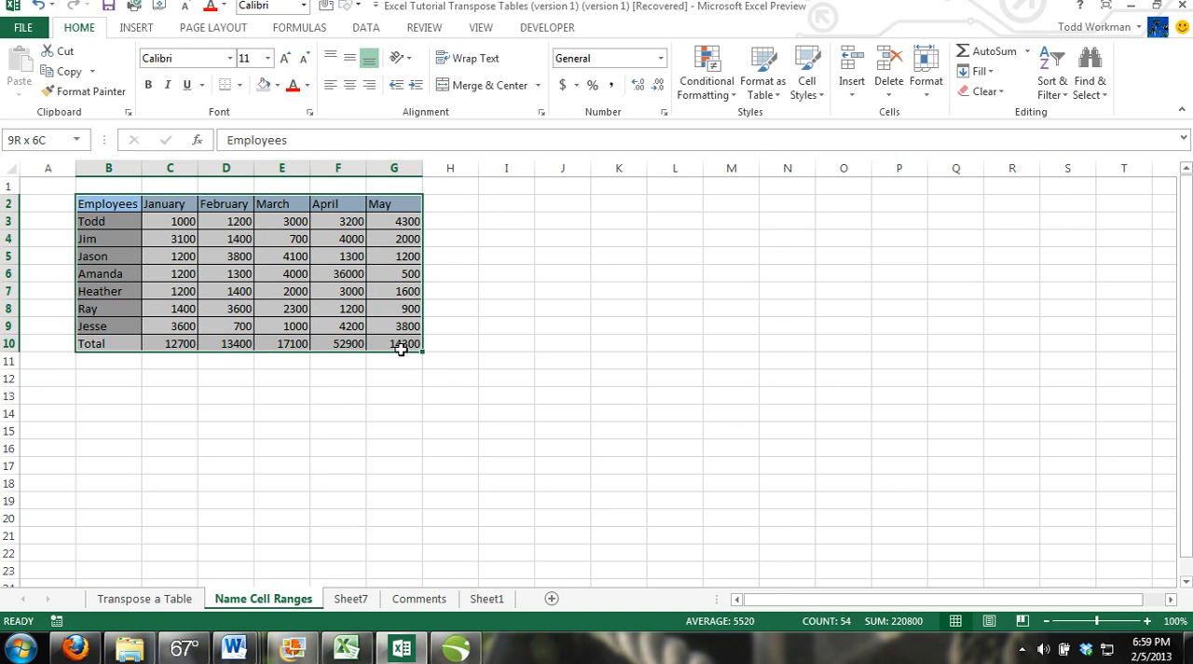
{"action": "left_click", "coordinate": [108, 204]}
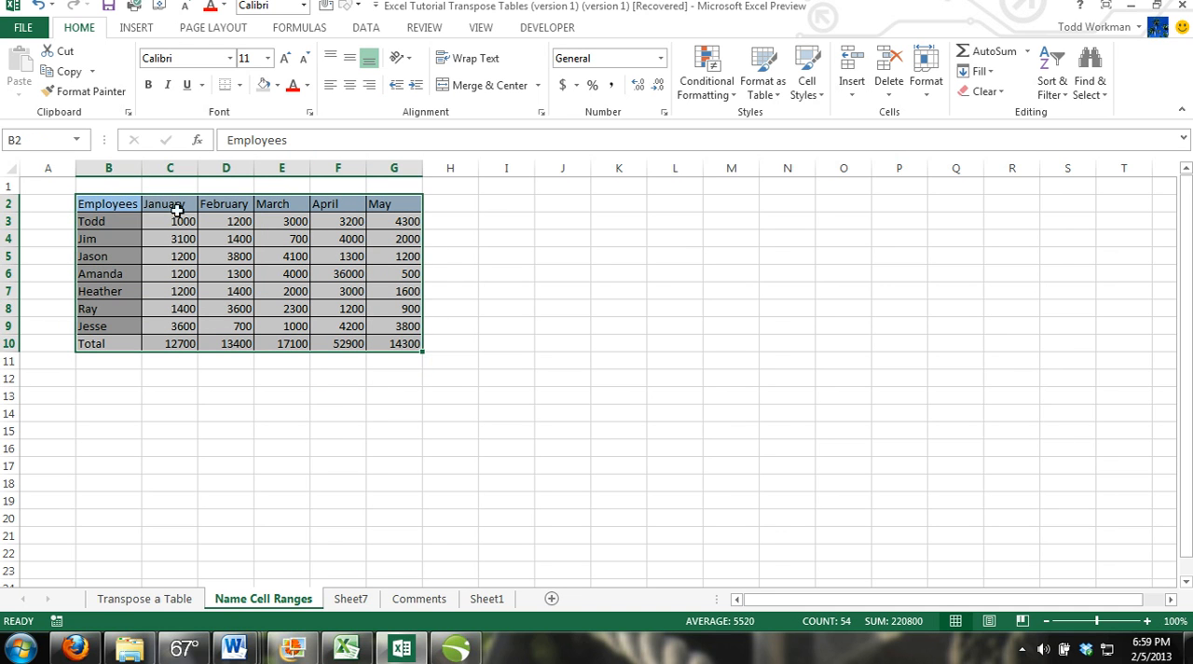
{"action": "mouse_move", "coordinate": [216, 252]}
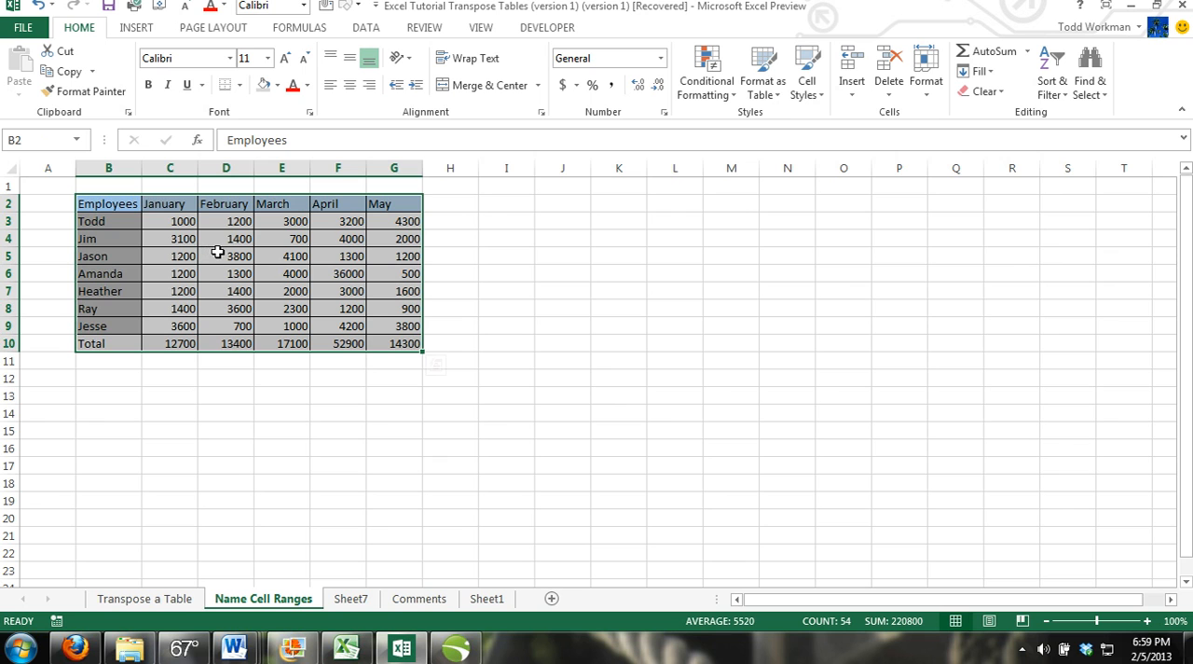
{"action": "mouse_move", "coordinate": [212, 276]}
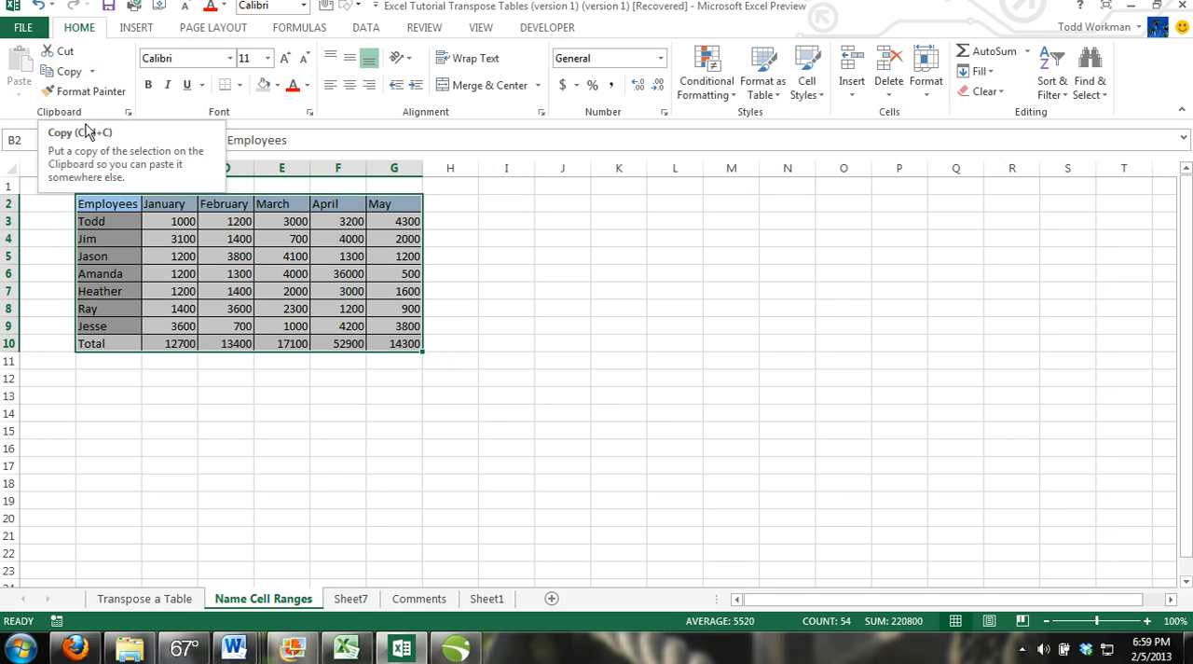
{"action": "mouse_move", "coordinate": [65, 71]}
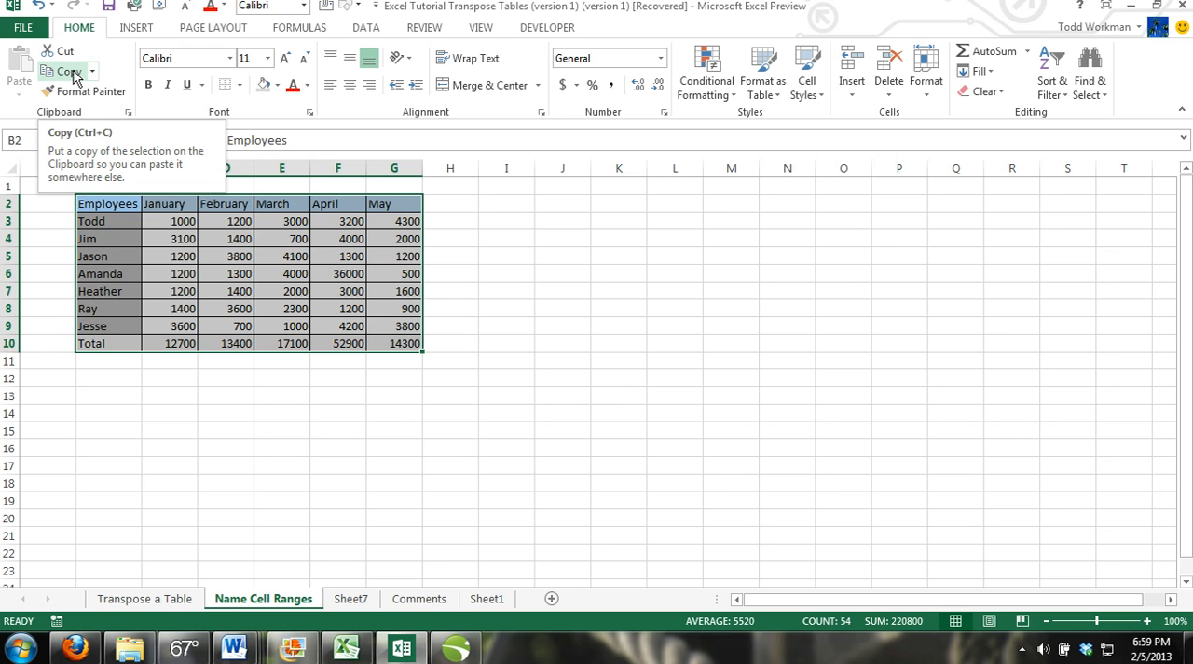
{"action": "left_click", "coordinate": [69, 71]}
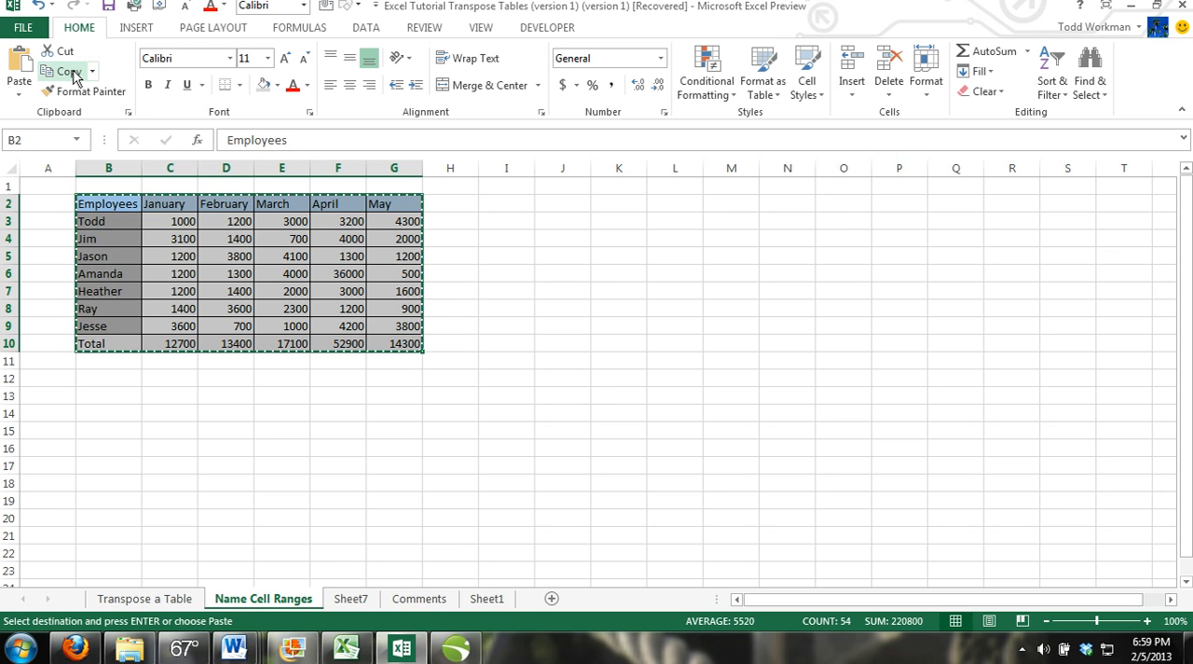
{"action": "mouse_move", "coordinate": [127, 291]}
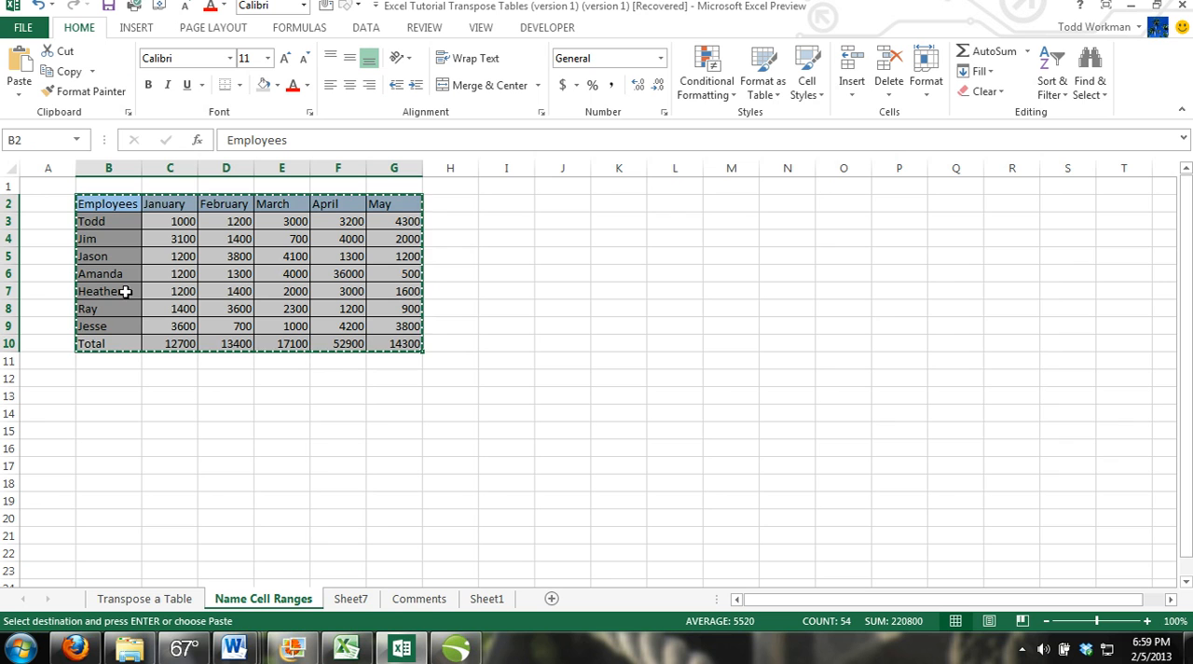
{"action": "mouse_move", "coordinate": [87, 403]}
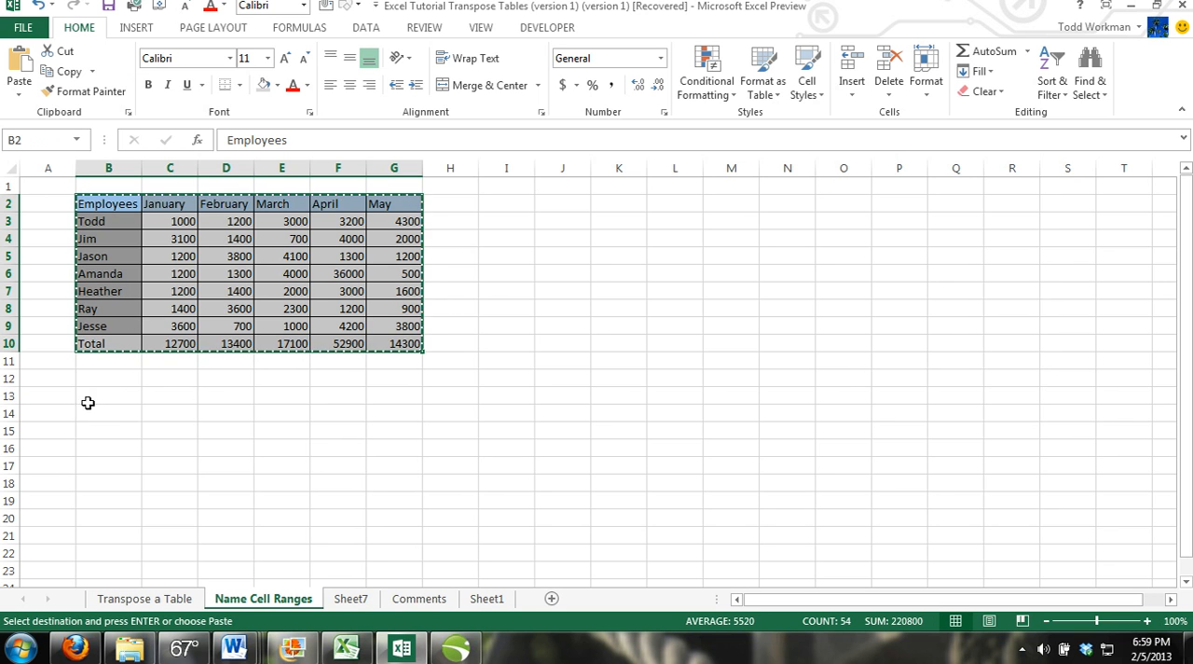
{"action": "mouse_move", "coordinate": [106, 399]}
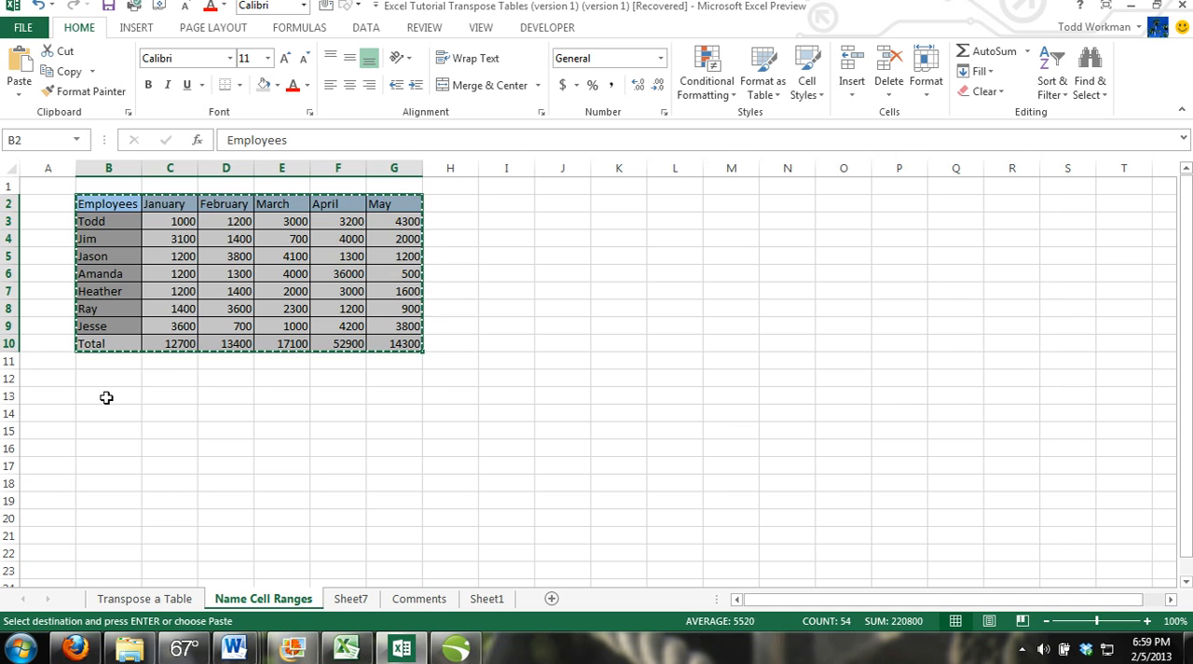
- Choose B13 as the destination and bring up the Paste Special settings
{"action": "left_click", "coordinate": [108, 397]}
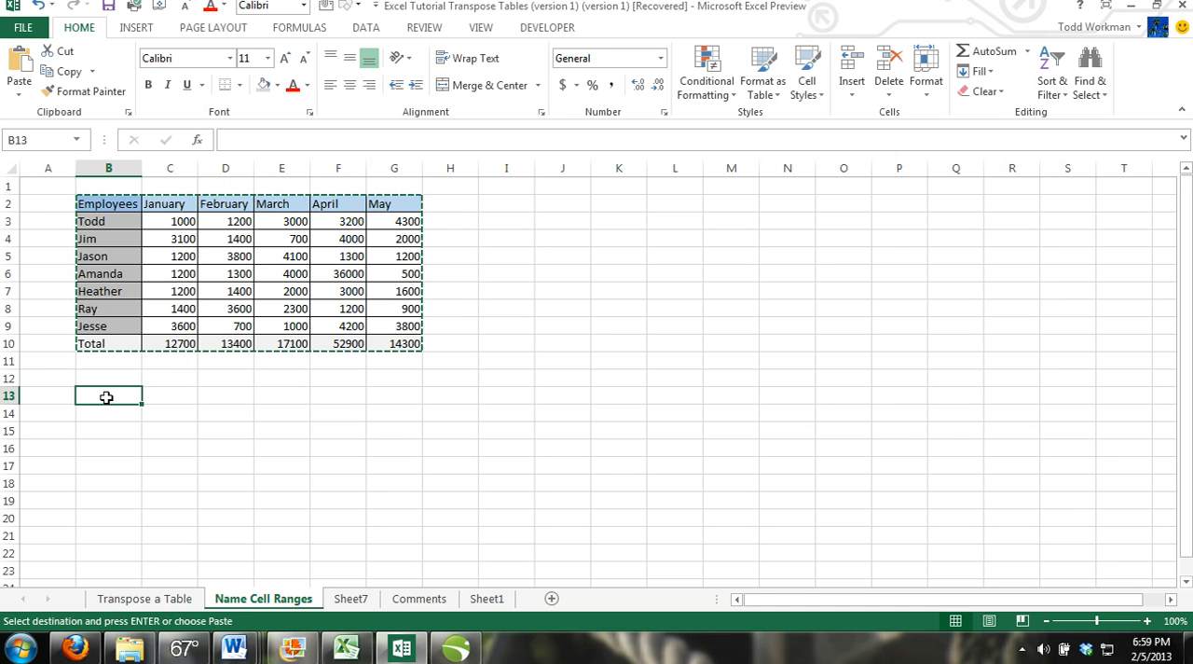
{"action": "mouse_move", "coordinate": [53, 153]}
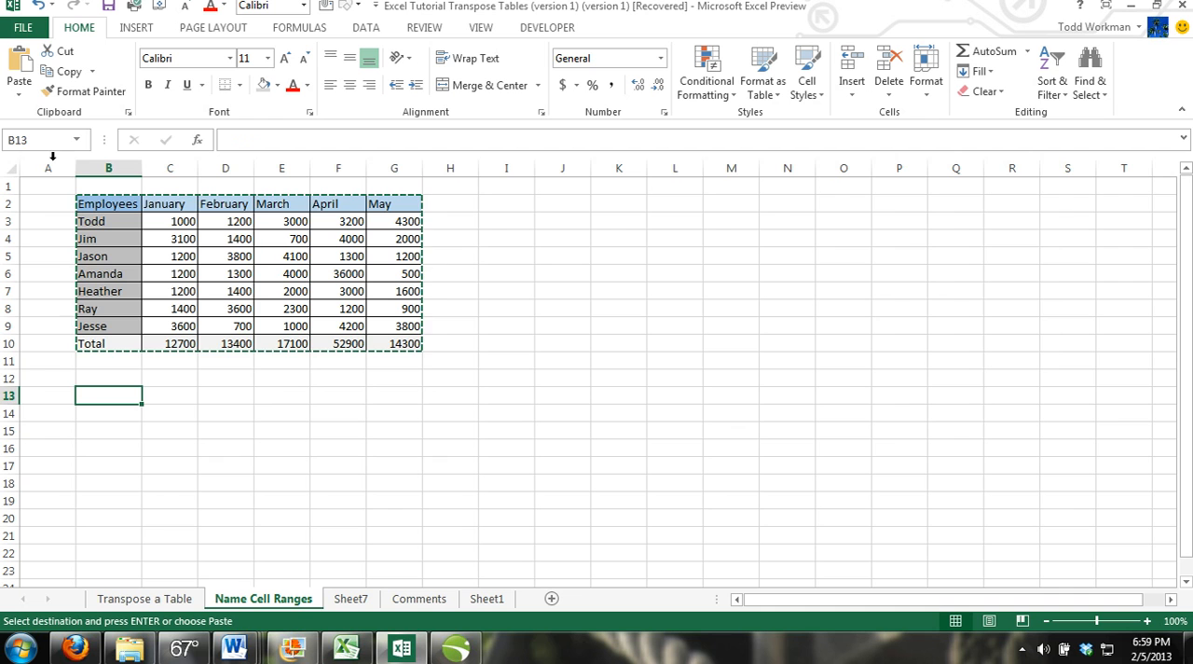
{"action": "mouse_move", "coordinate": [19, 67]}
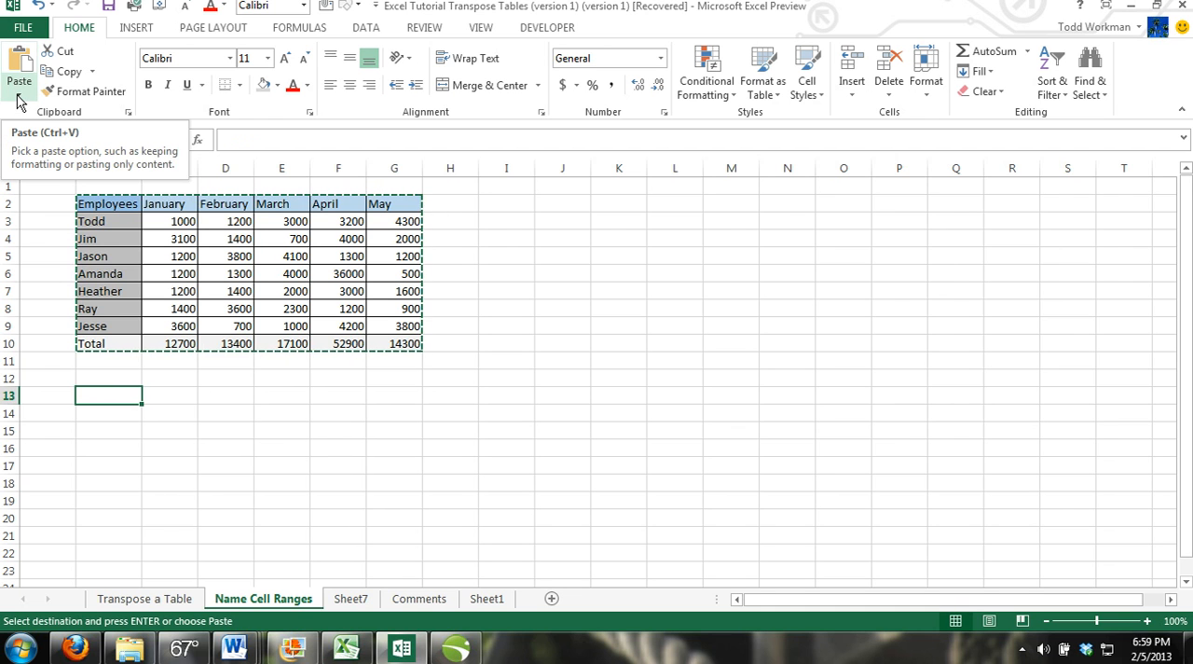
{"action": "left_click", "coordinate": [19, 94]}
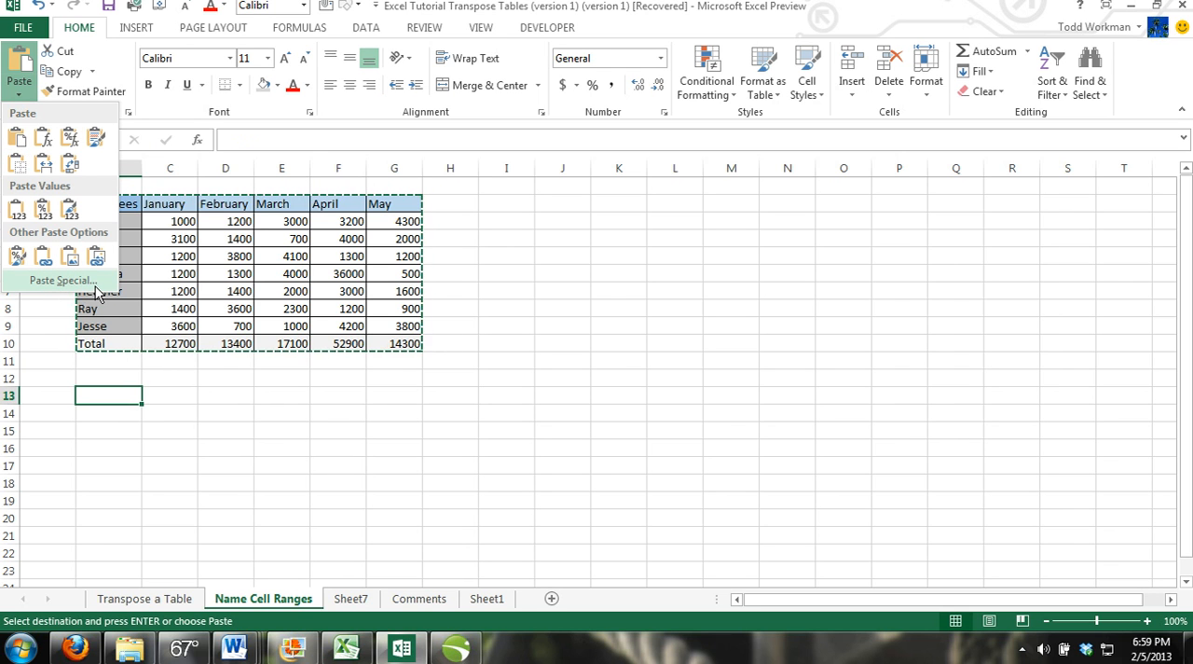
{"action": "left_click", "coordinate": [64, 280]}
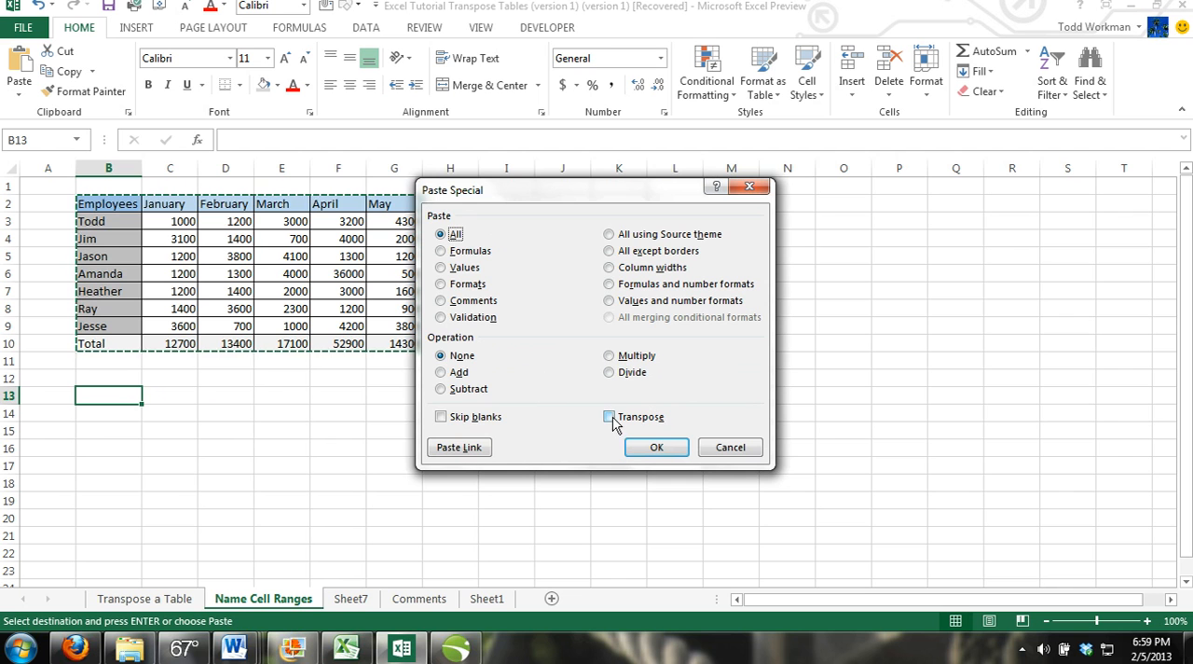
{"action": "mouse_move", "coordinate": [608, 416]}
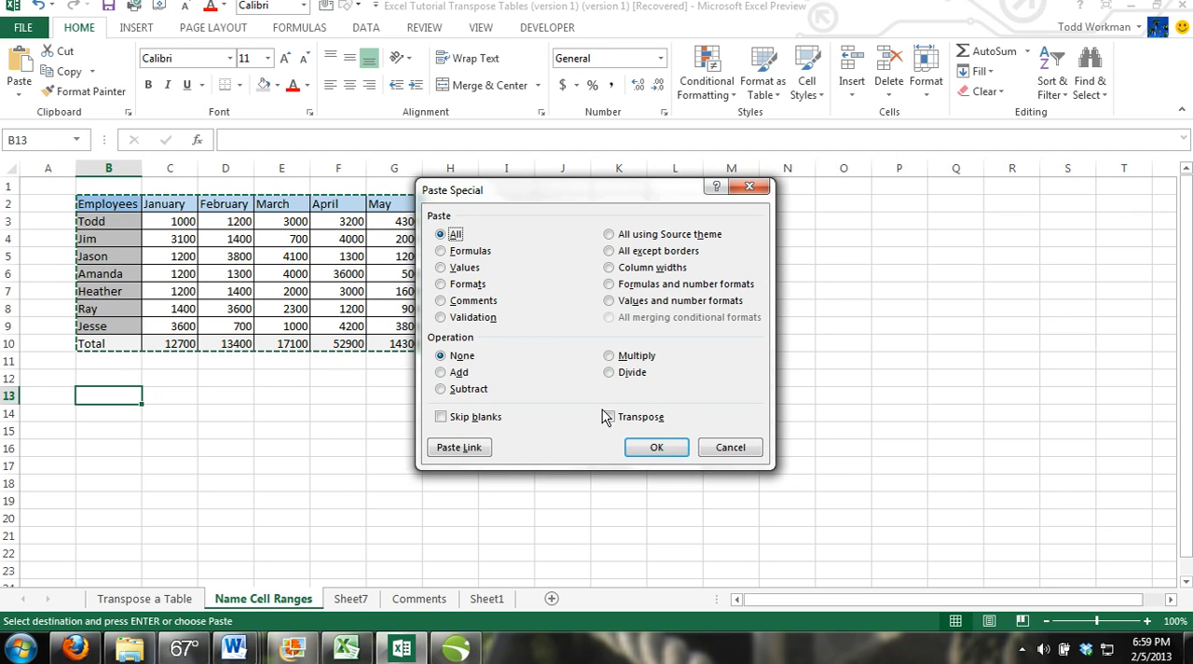
- Paste the table at B13 with Transpose on, months down and employees across
{"action": "left_click", "coordinate": [608, 416]}
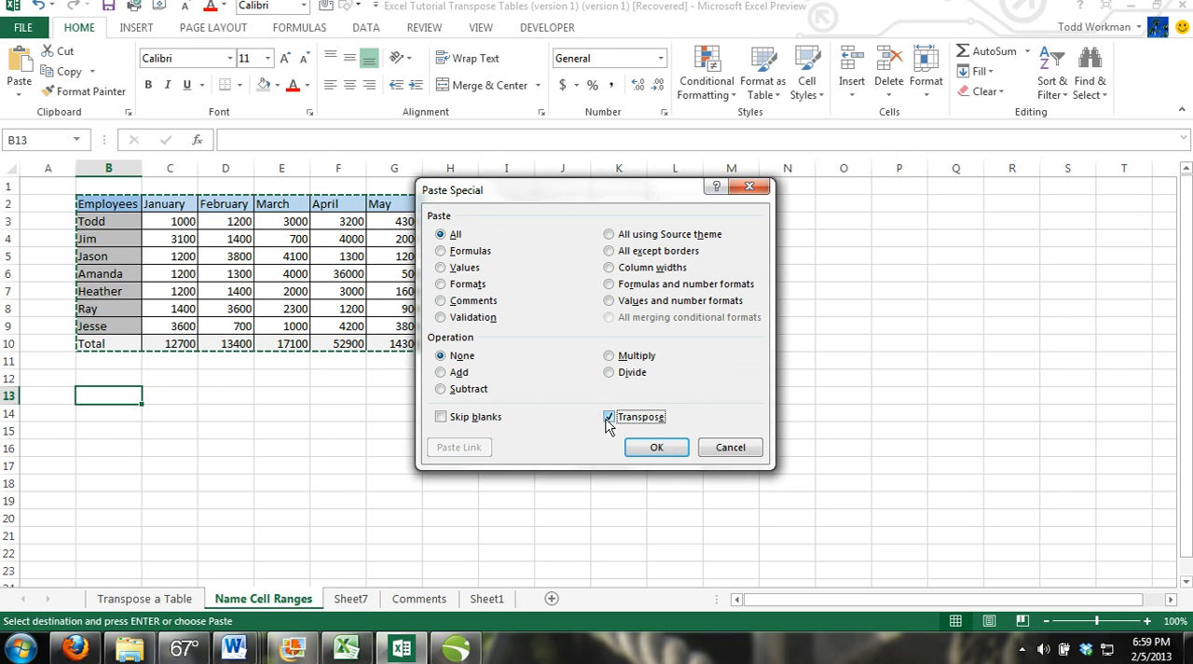
{"action": "left_click", "coordinate": [656, 446]}
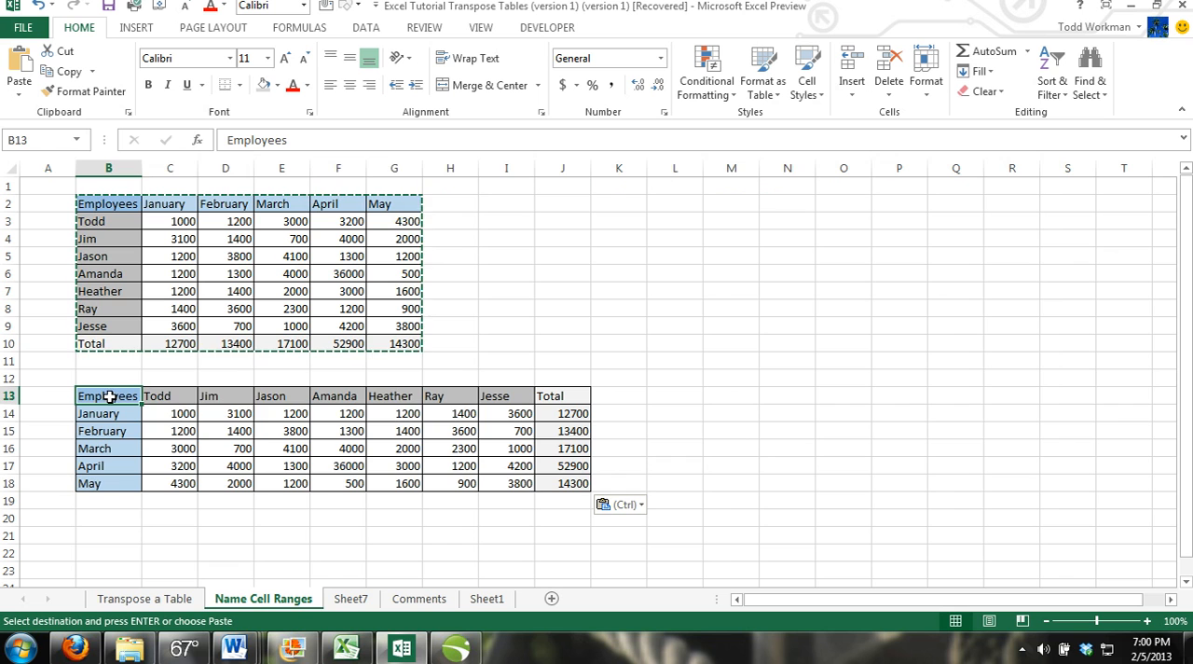
{"action": "left_click", "coordinate": [393, 500]}
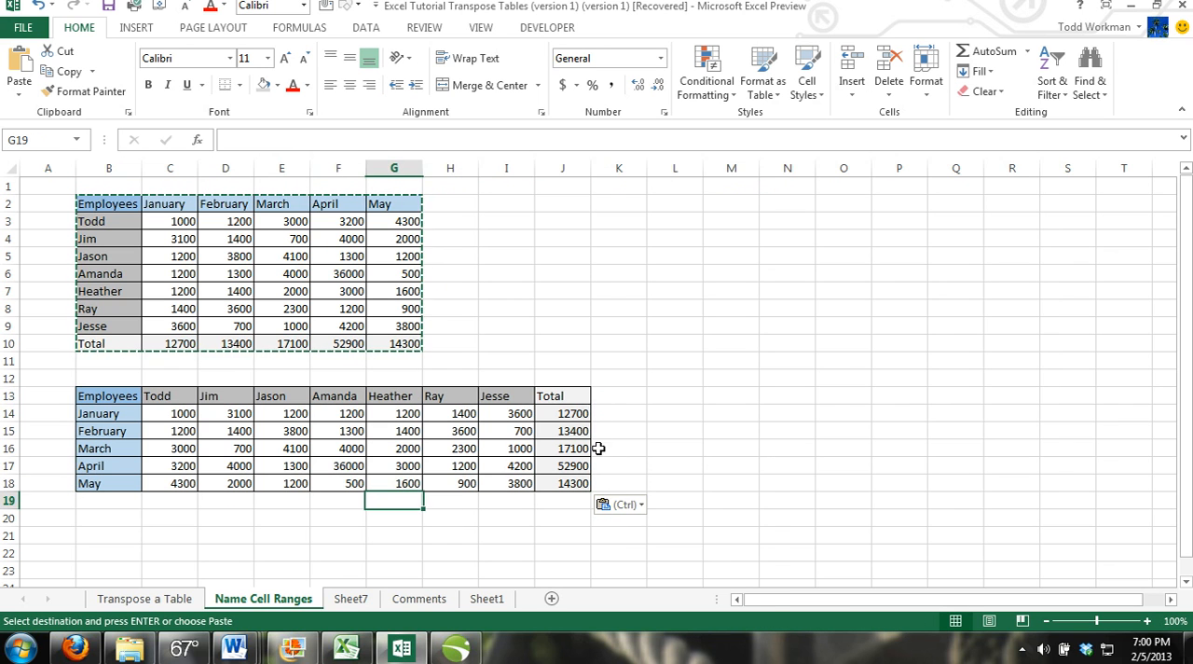
{"action": "left_click", "coordinate": [564, 414]}
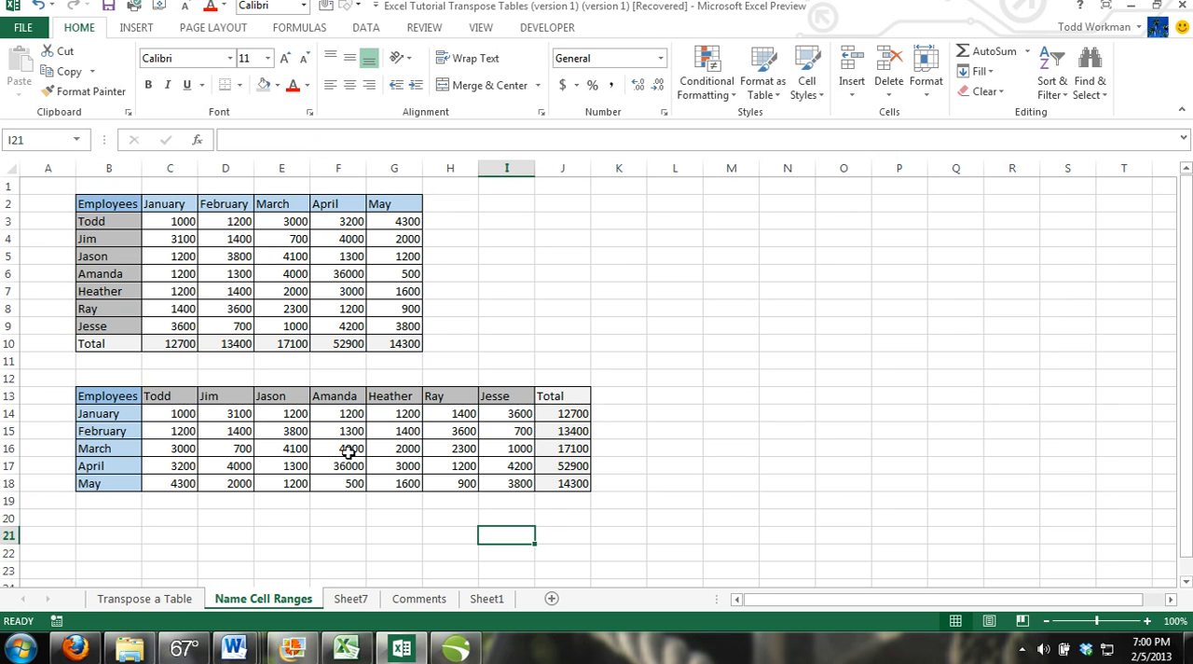
{"action": "left_click", "coordinate": [157, 395]}
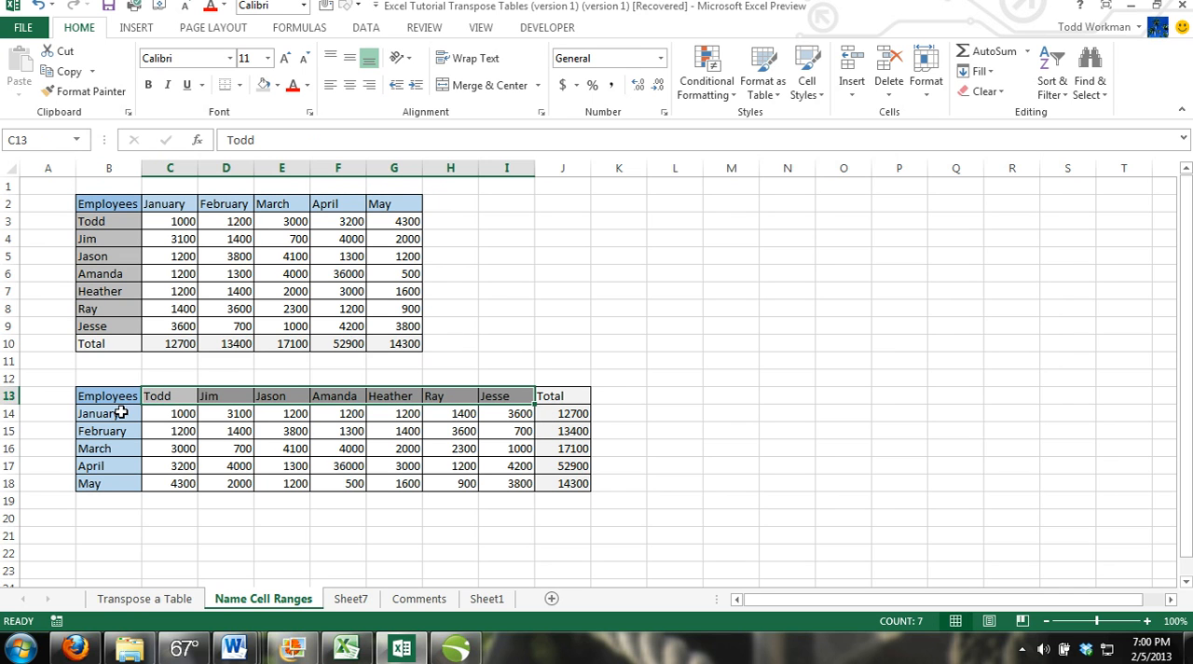
{"action": "left_click", "coordinate": [108, 414]}
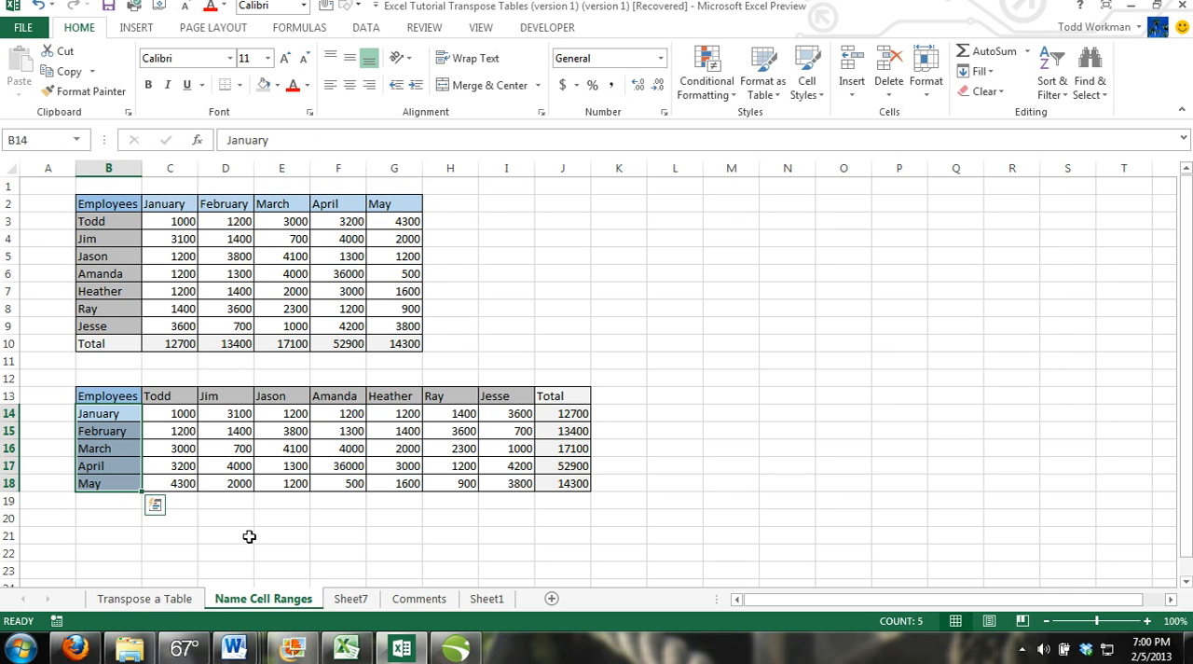
{"action": "left_click", "coordinate": [225, 534]}
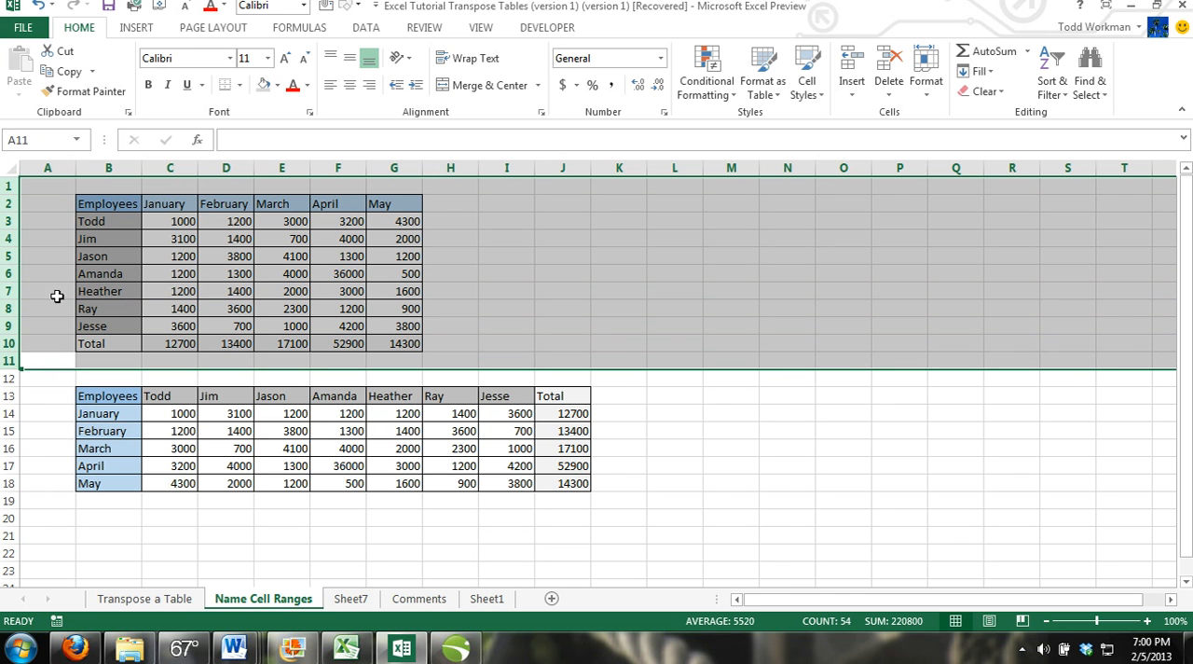
- Delete rows 1–11 holding the original table, leaving only the transposed table
{"action": "left_click", "coordinate": [8, 362]}
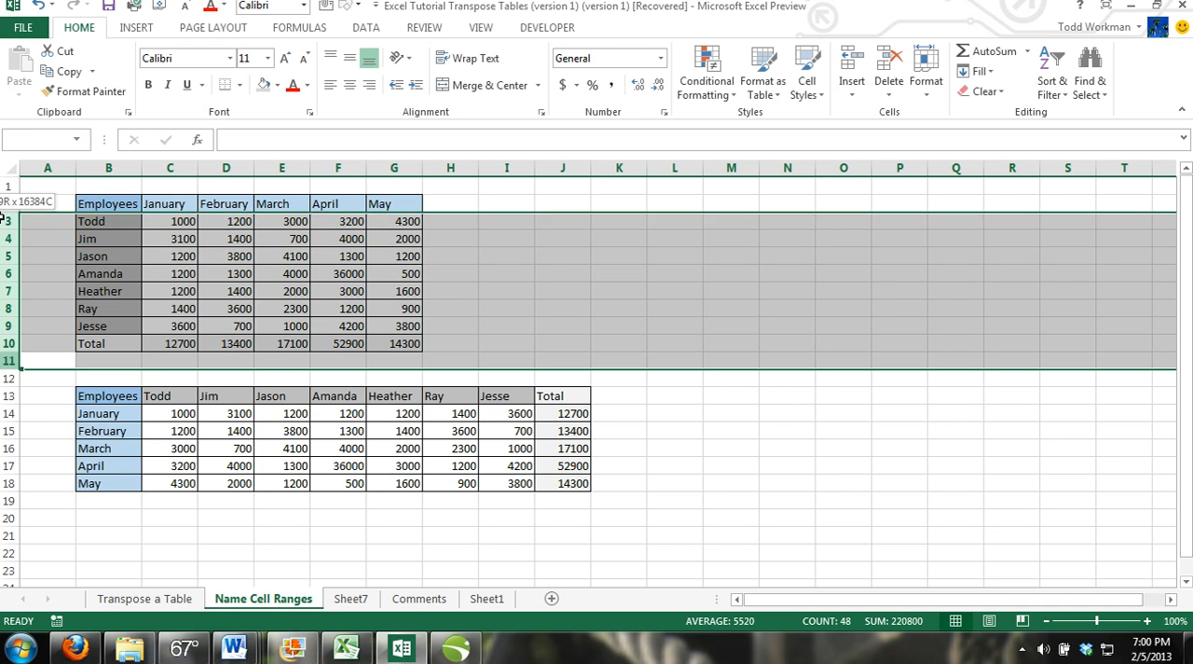
{"action": "left_click", "coordinate": [47, 362]}
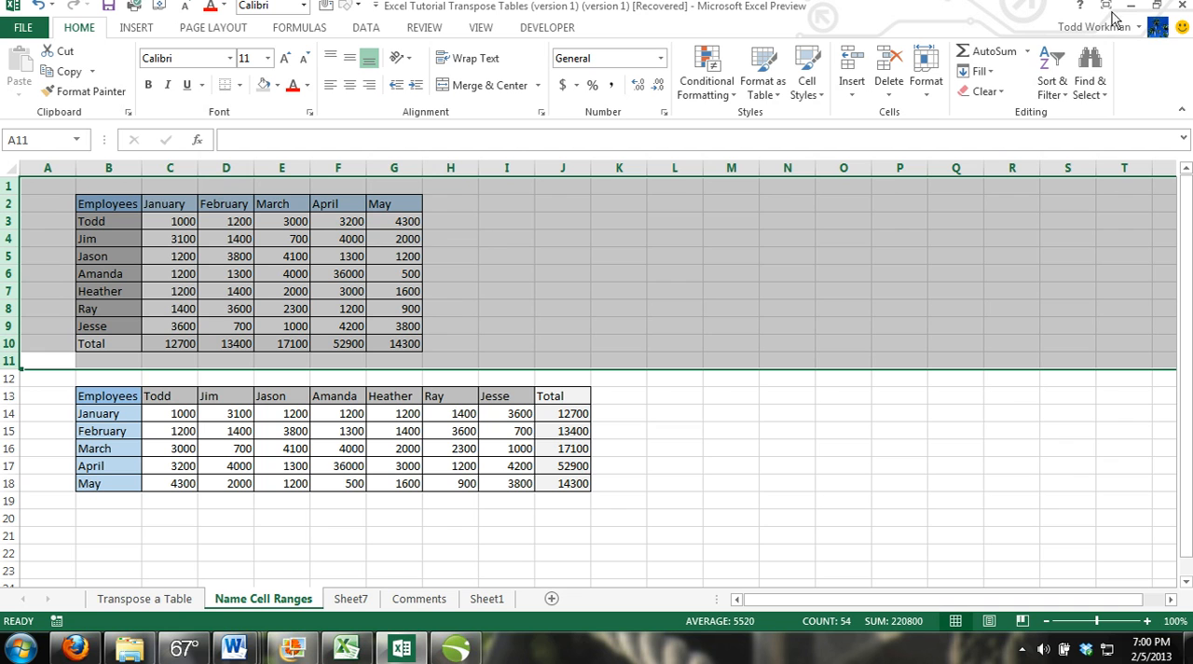
{"action": "mouse_move", "coordinate": [888, 65]}
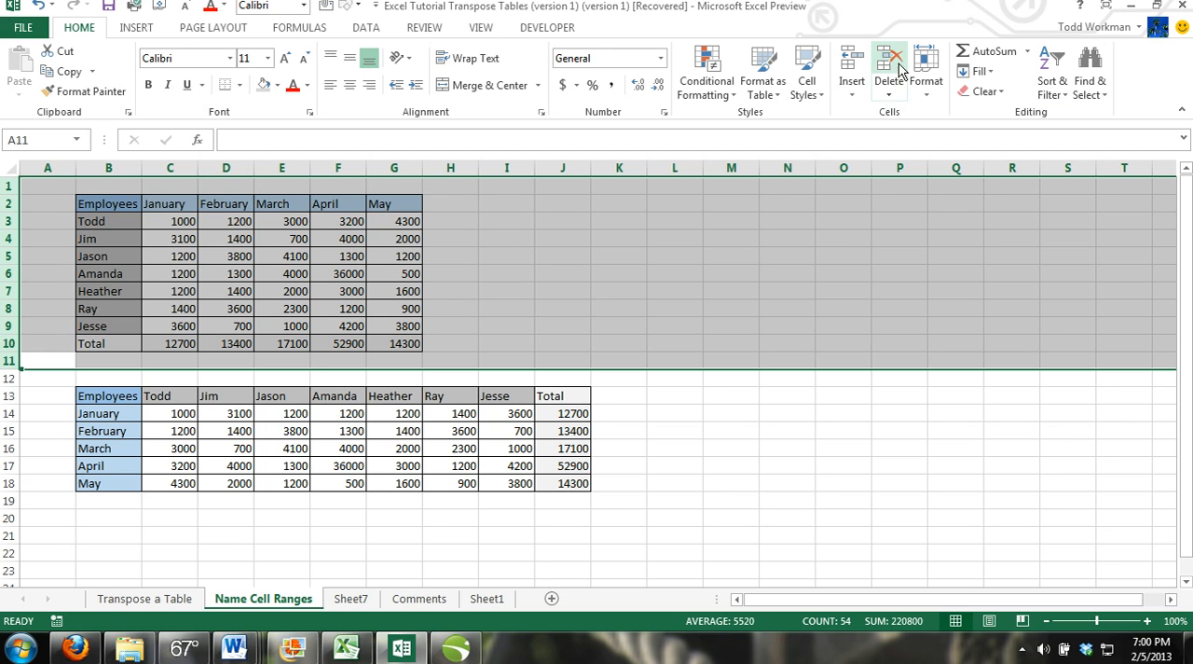
{"action": "left_click", "coordinate": [887, 65]}
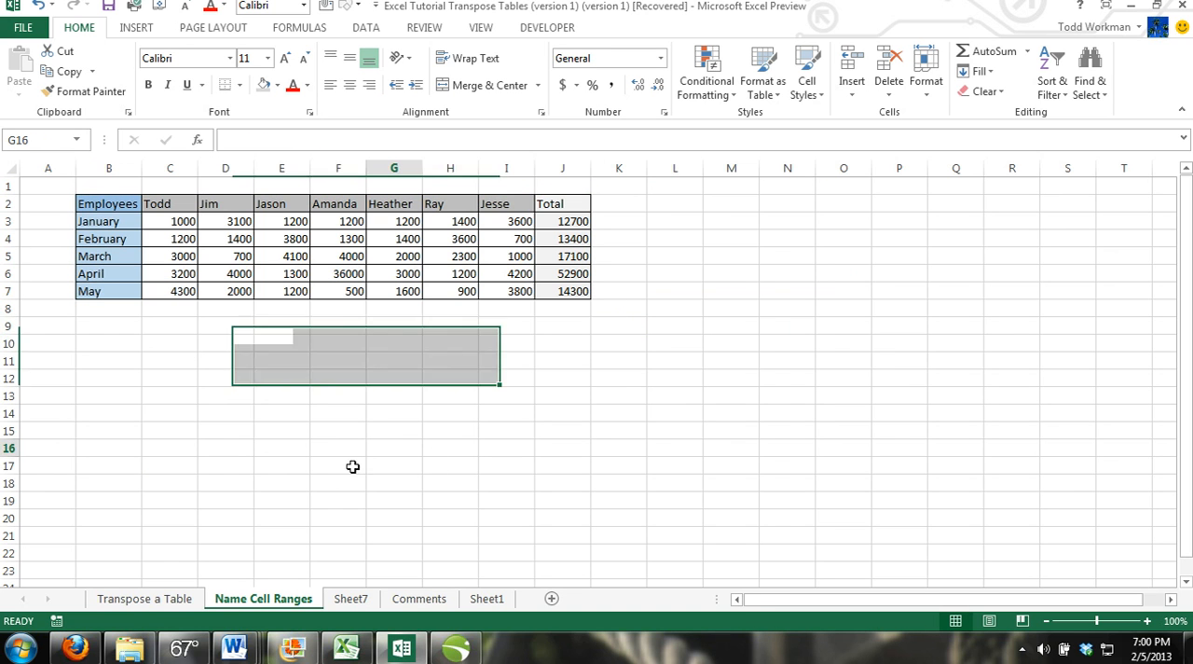
{"action": "left_click", "coordinate": [394, 447]}
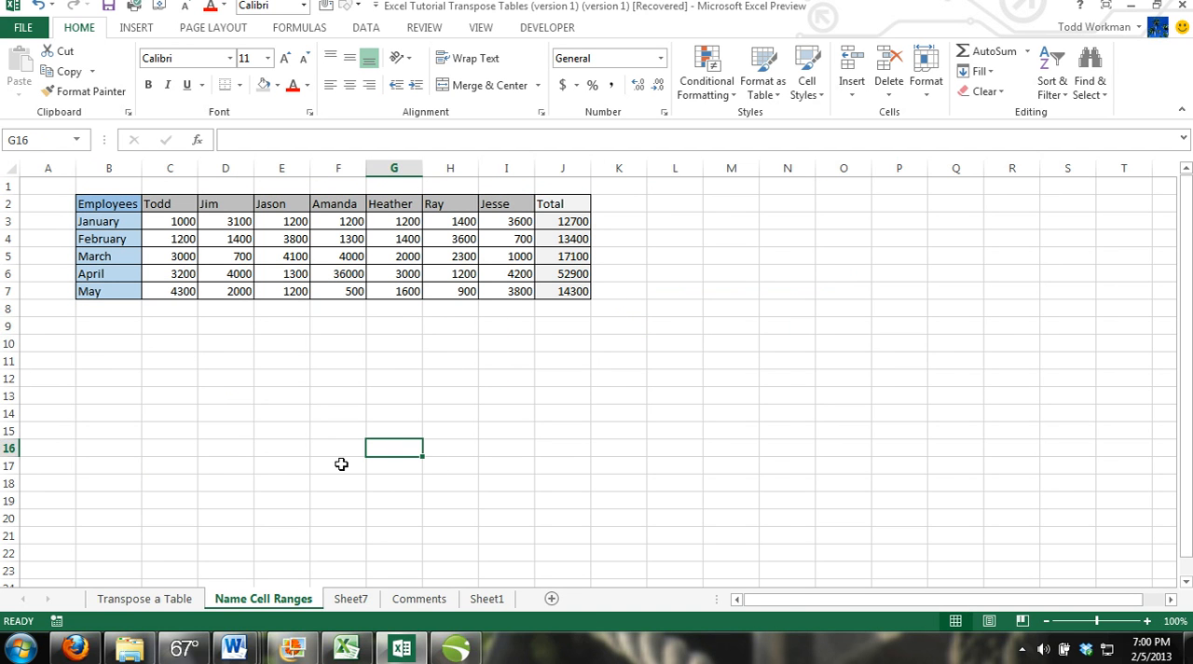